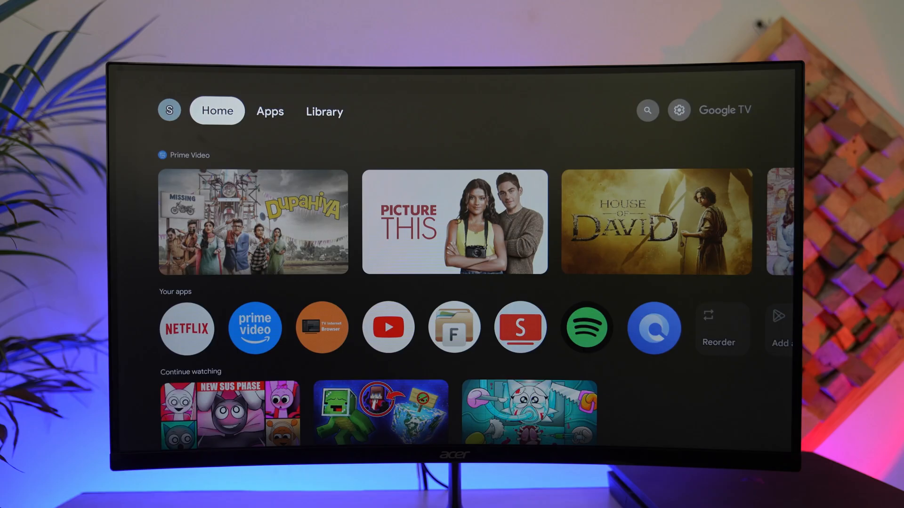
- Glance at the library and quick settings, then open full device settings to reach About
click(324, 112)
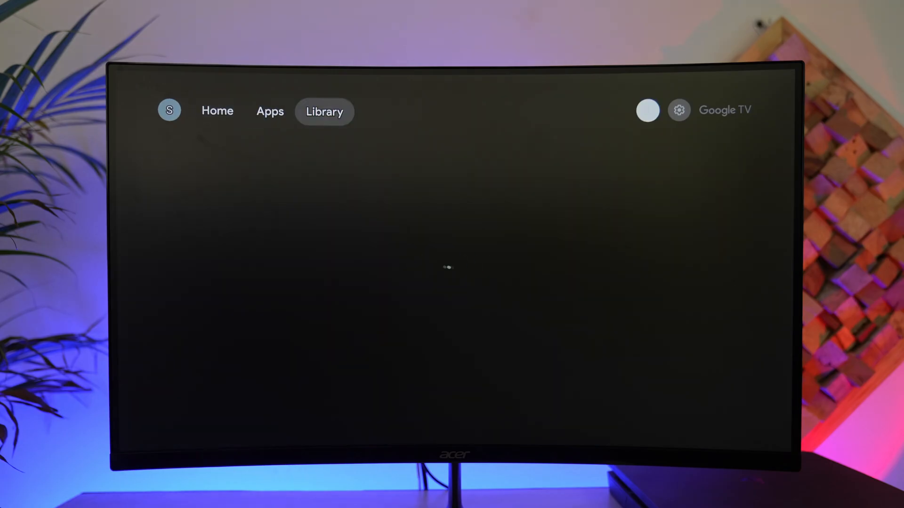
click(679, 110)
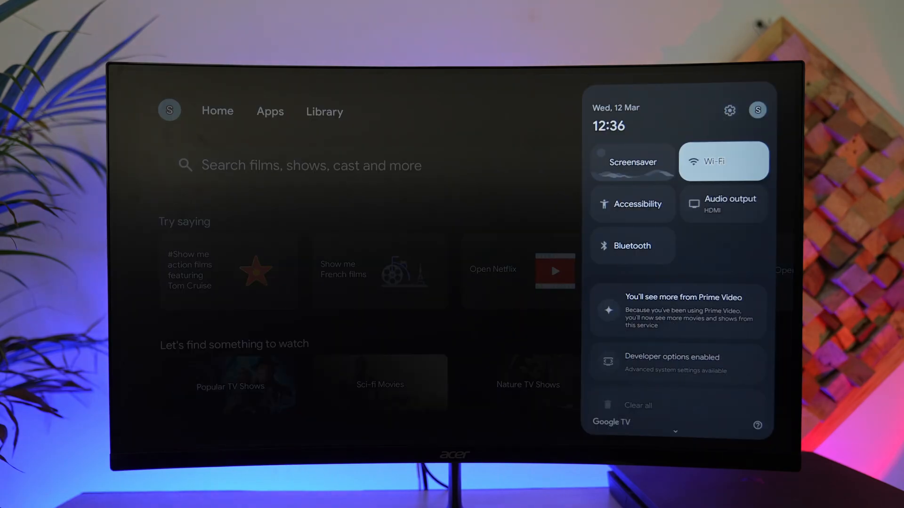
click(723, 162)
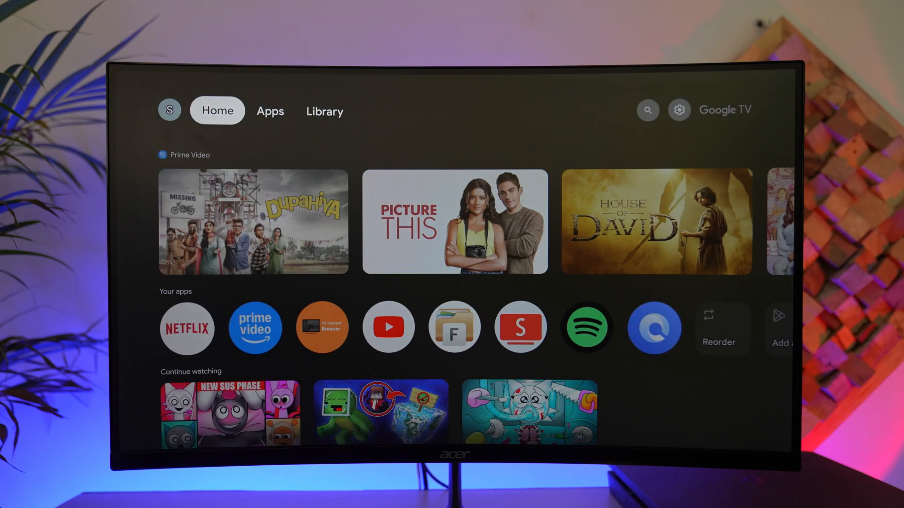
click(679, 110)
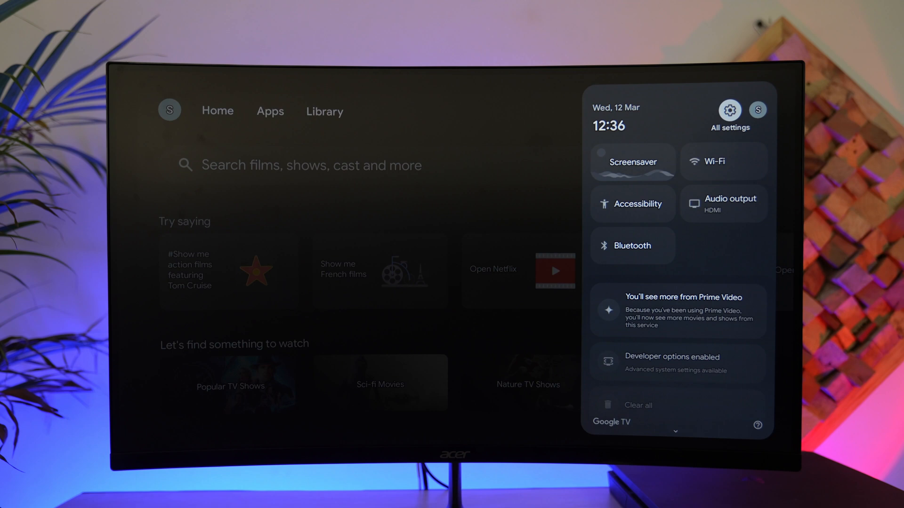
click(729, 110)
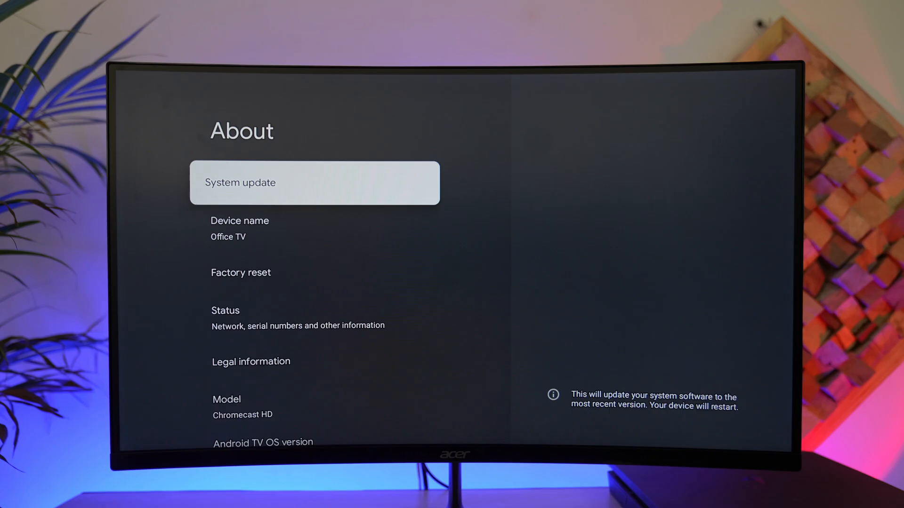
click(315, 183)
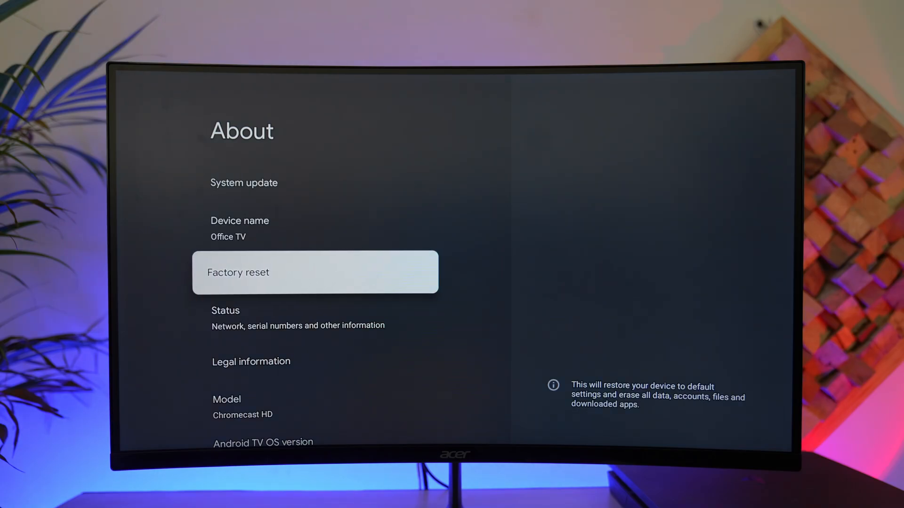
- Open the Factory reset confirmation screen, then go Home without confirming the reset
click(315, 272)
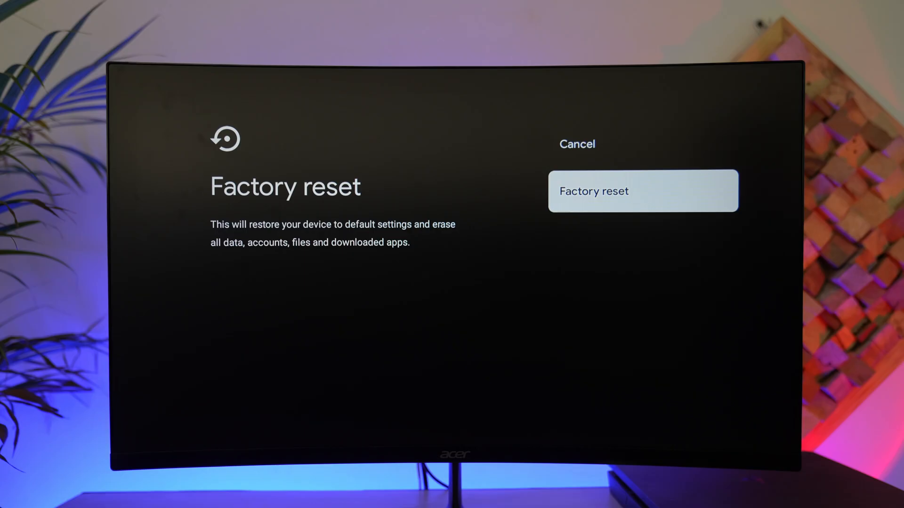
click(576, 144)
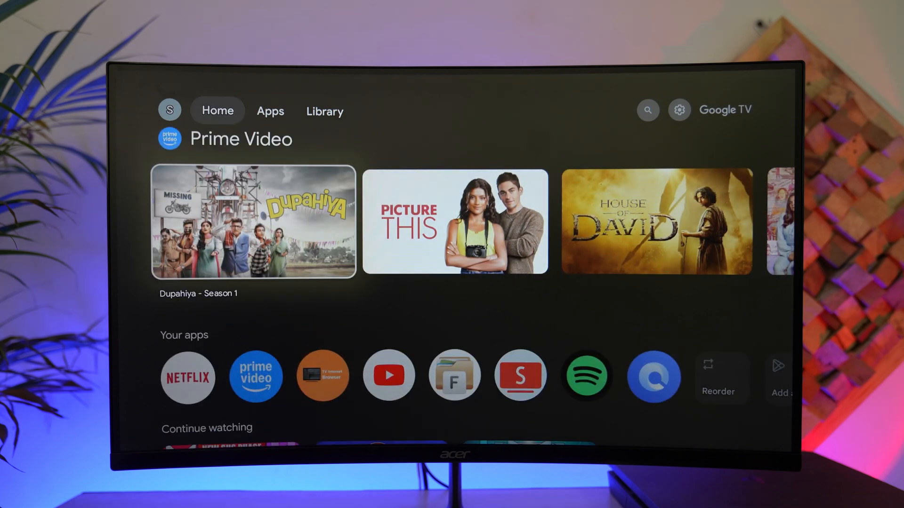